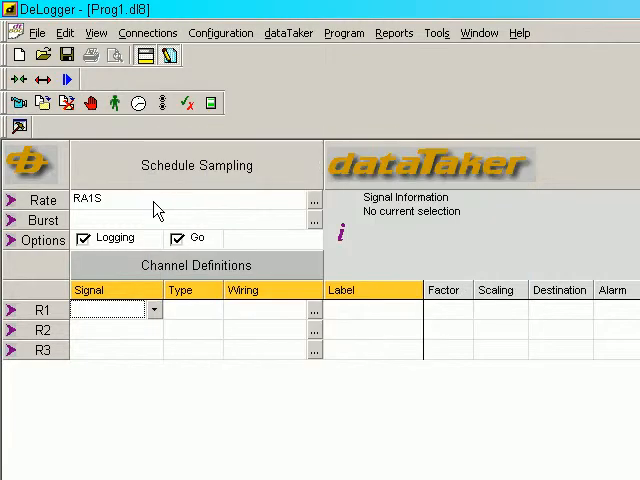
mouse_move(142, 277)
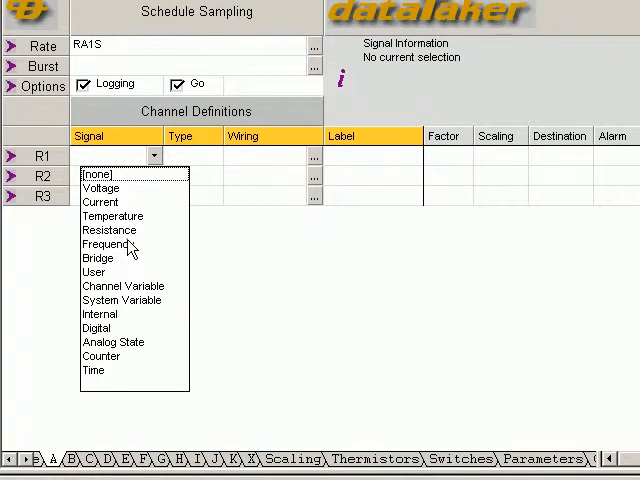
Step: Make row R1 a bridge input wired on start channel 2 (2BGI)
left_click(97, 258)
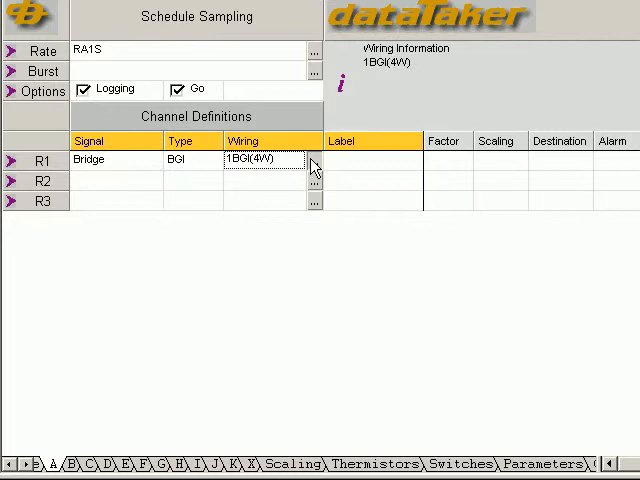
left_click(316, 164)
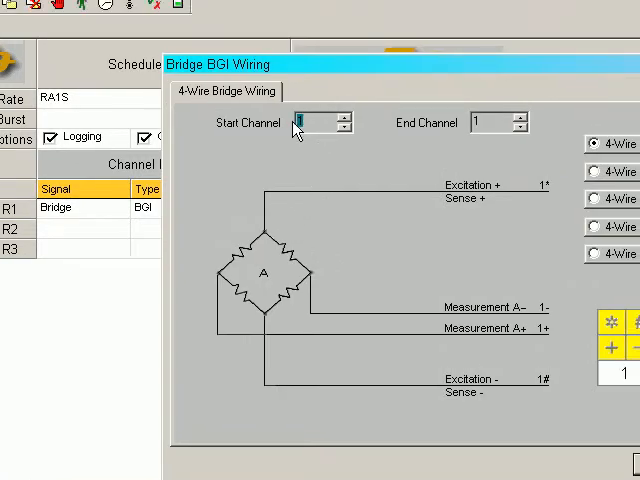
left_click(519, 126)
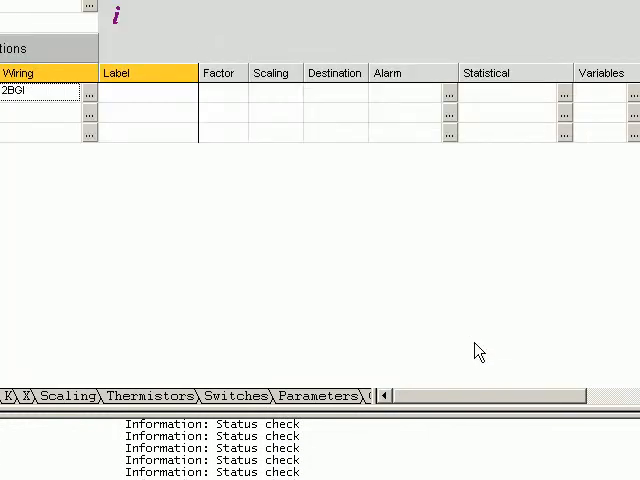
mouse_move(268, 152)
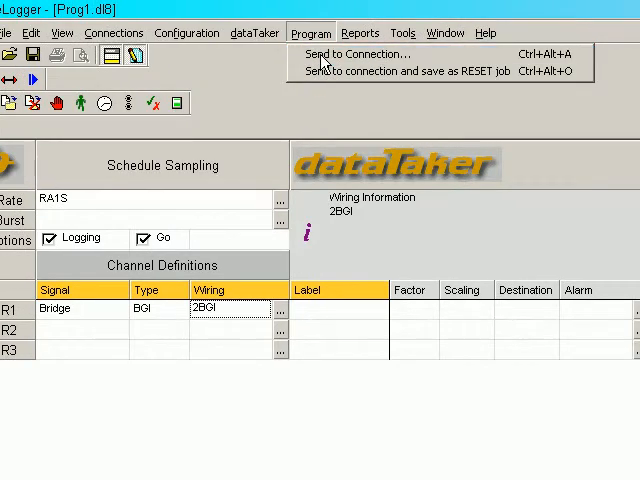
Step: Send the program to the connected logger, accepting the job name mismatch warning
left_click(358, 54)
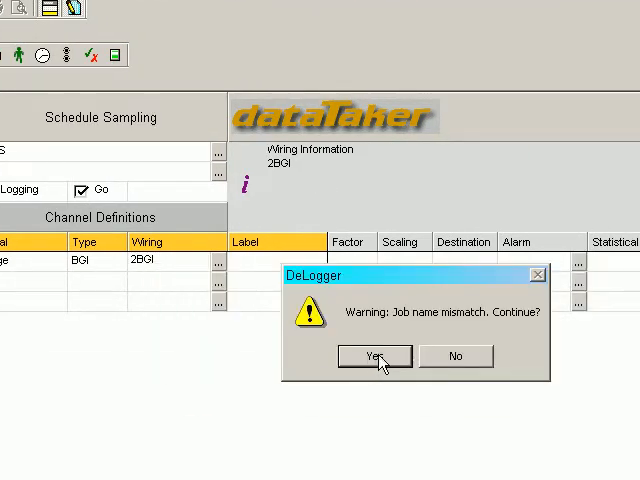
left_click(375, 356)
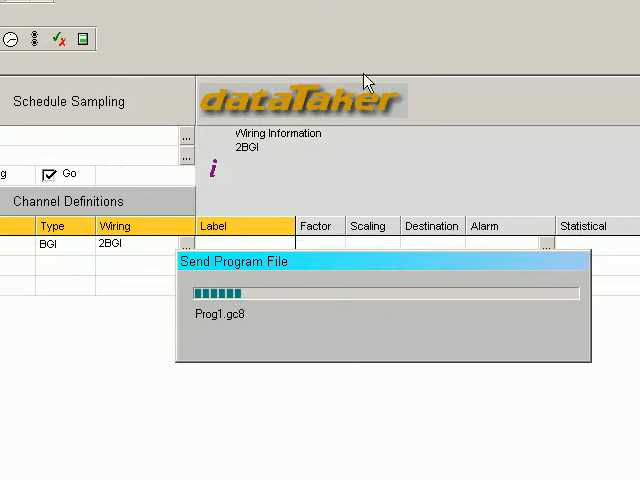
left_click(290, 32)
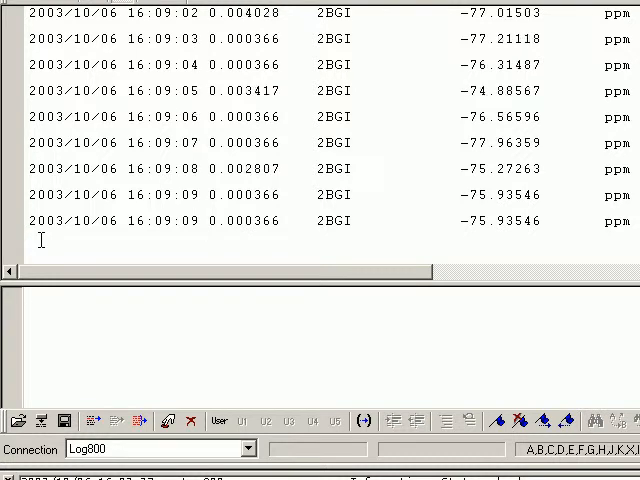
Step: Scroll through the incoming 2BGI bridge readings in ppm
scroll("down", 3)
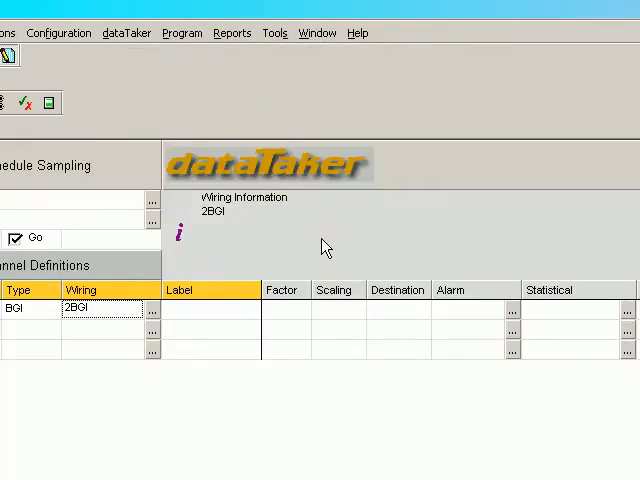
Step: Define span scaling S1 mapping signals -76 to 2000.6 onto 0 to 45.4 kg
left_click(293, 357)
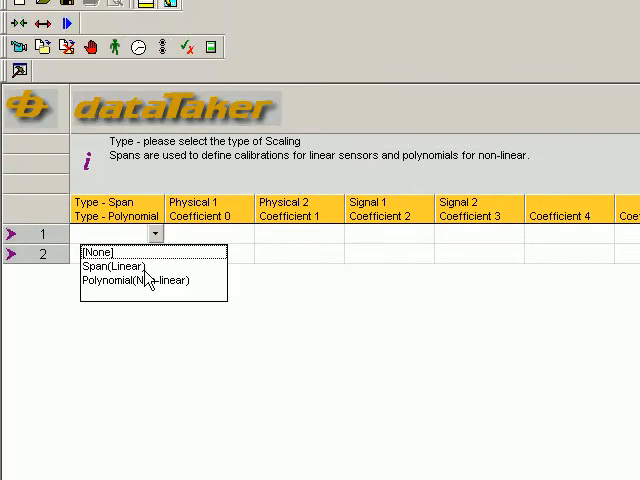
left_click(116, 266)
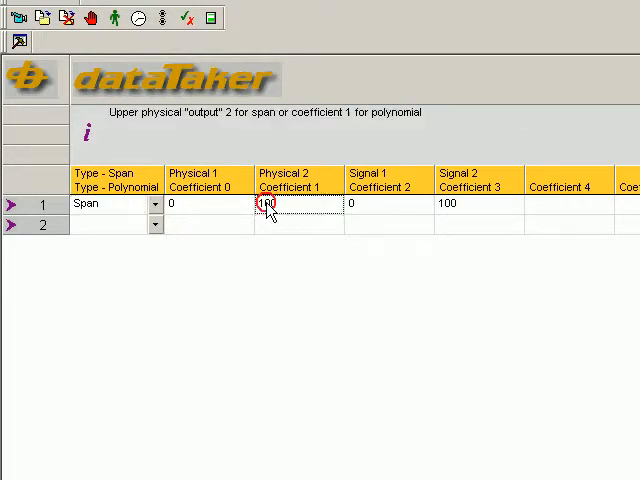
double_click(267, 203)
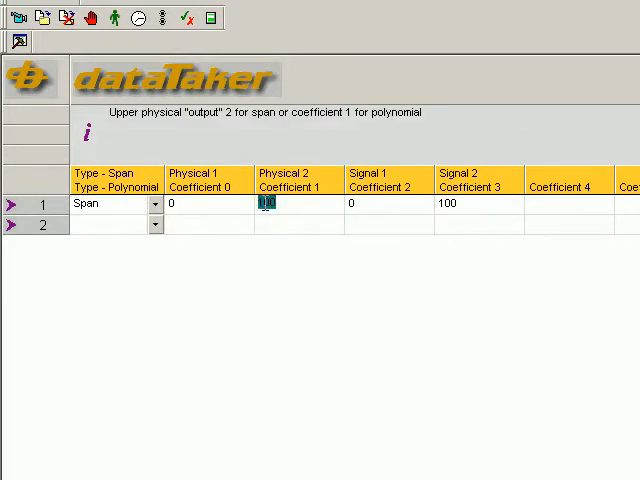
type("45.")
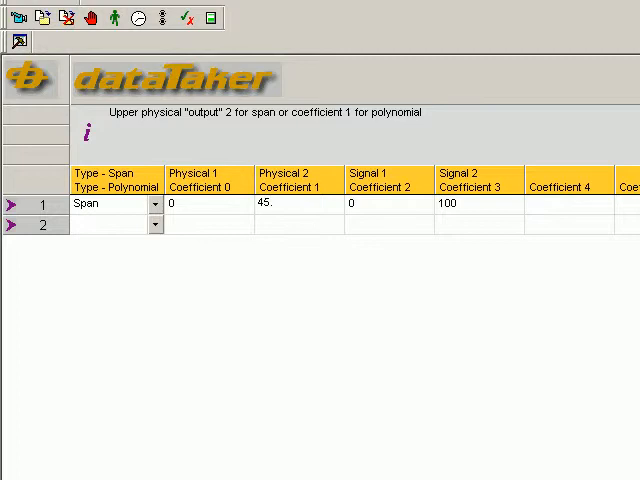
type("4")
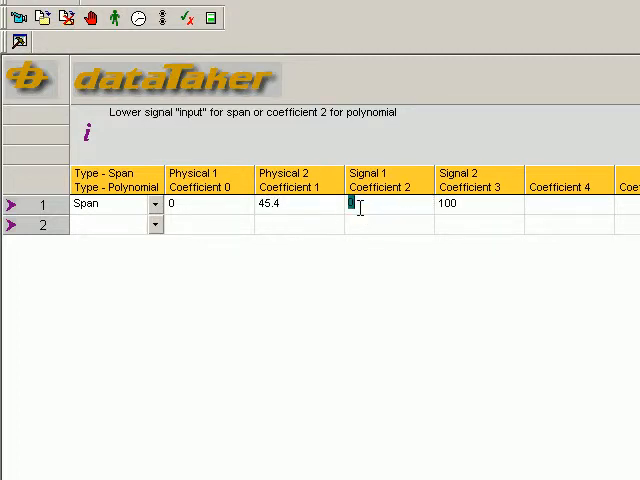
type("-76")
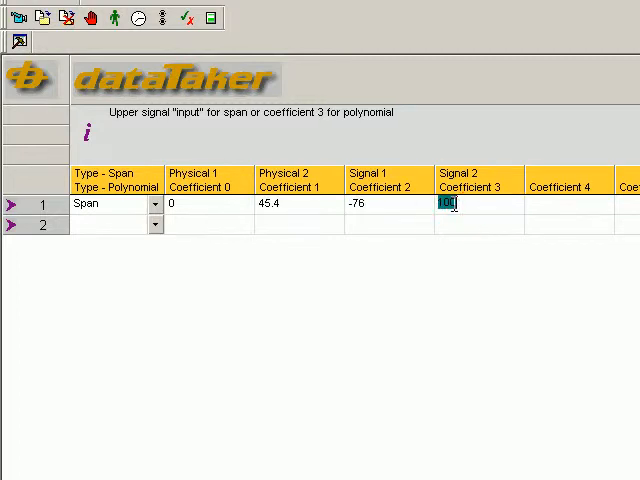
type("2000.")
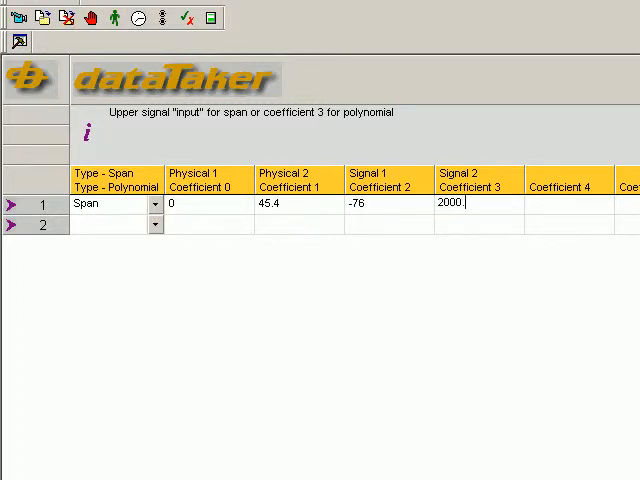
type("6")
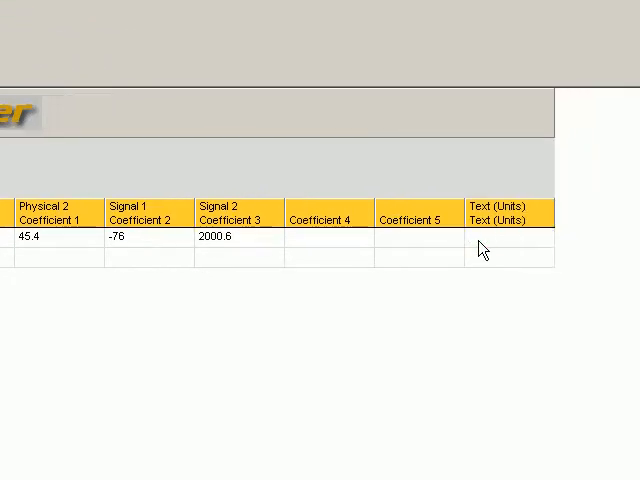
type("kg")
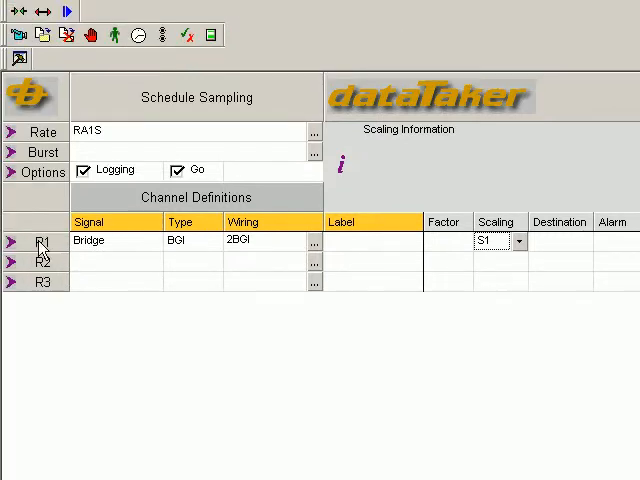
Step: Copy the bridge channel to R2 without scaling, labelling the channels Load and unscaled
right_click(38, 242)
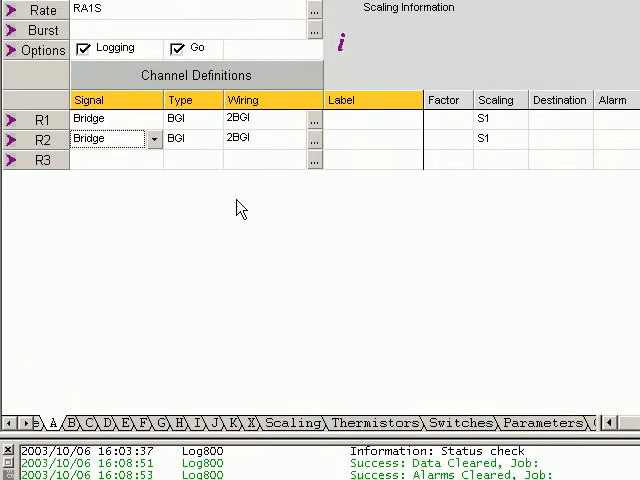
left_click(474, 187)
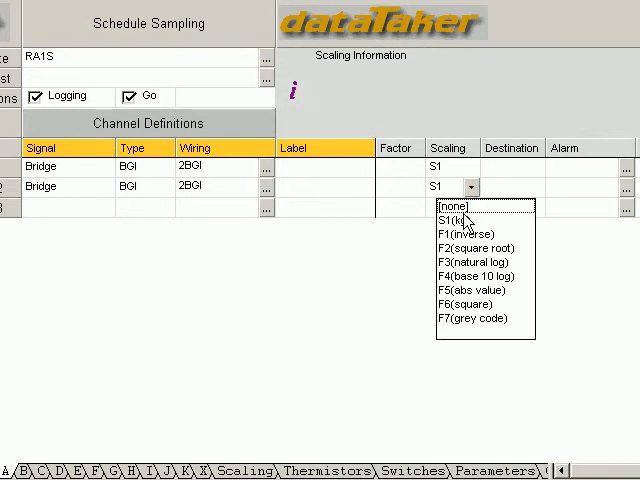
left_click(451, 207)
type("Load")
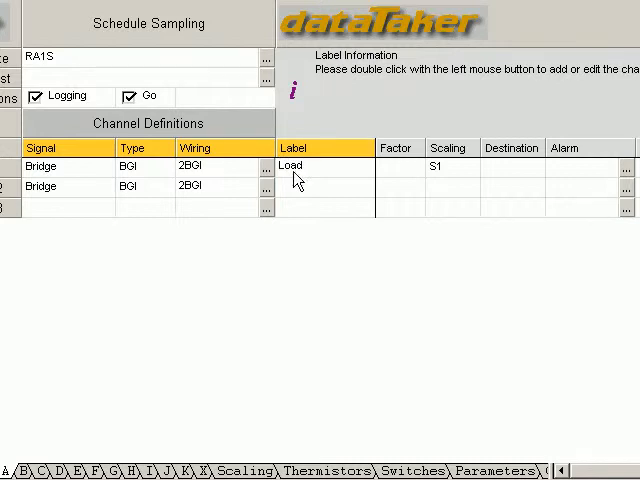
type("unscaled")
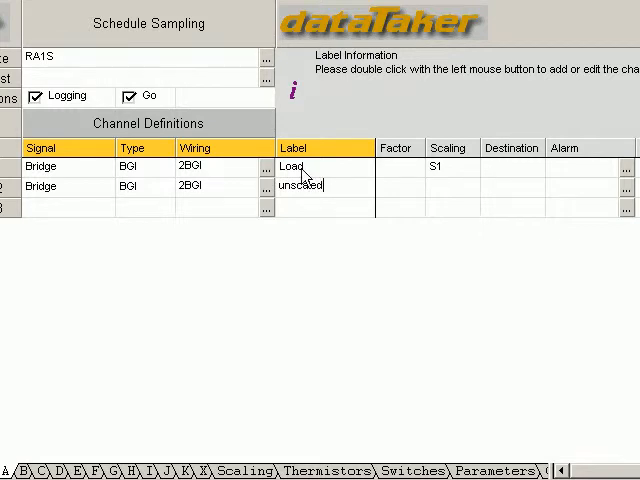
left_click(308, 33)
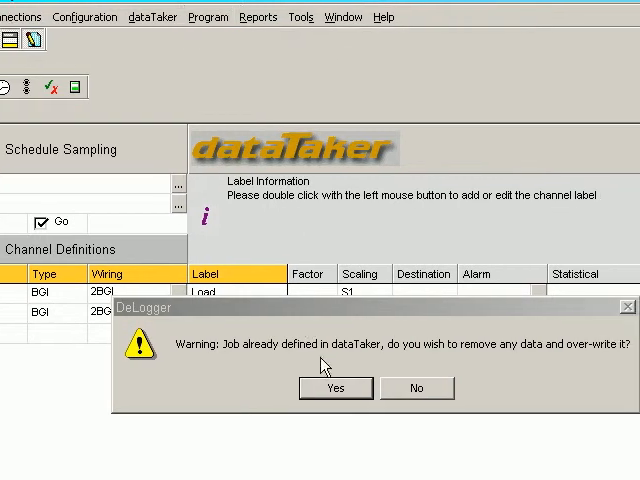
Step: Confirm clearing data and overwriting the job already defined on the logger
left_click(335, 388)
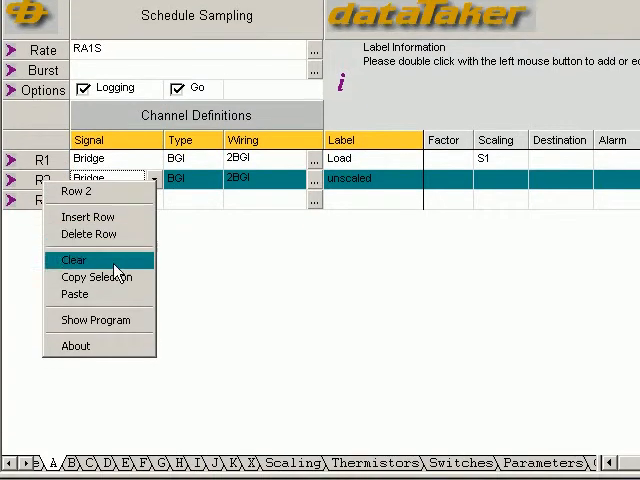
Step: Switch to the Text1.dlt window to see Load in kg beside unscaled ppm
left_click(73, 260)
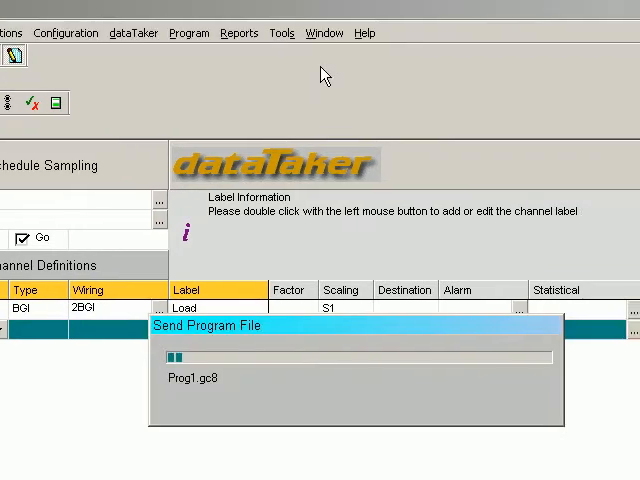
left_click(324, 32)
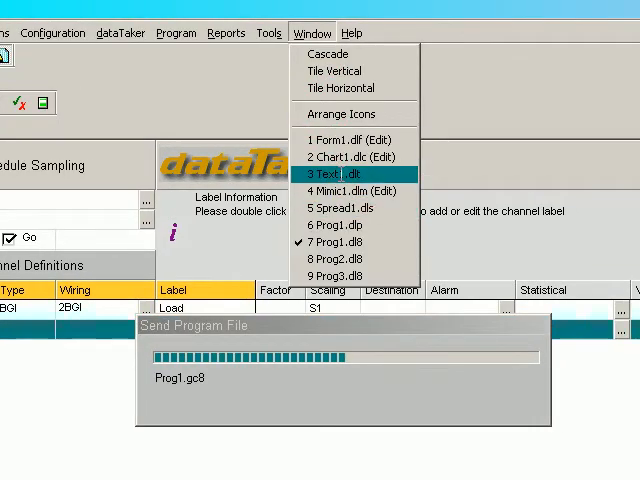
left_click(334, 174)
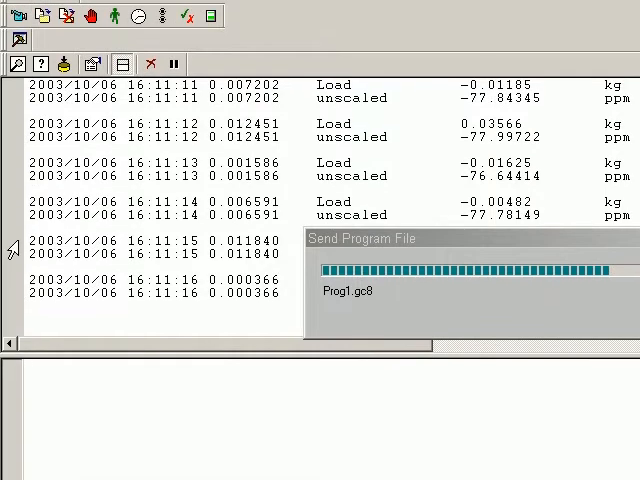